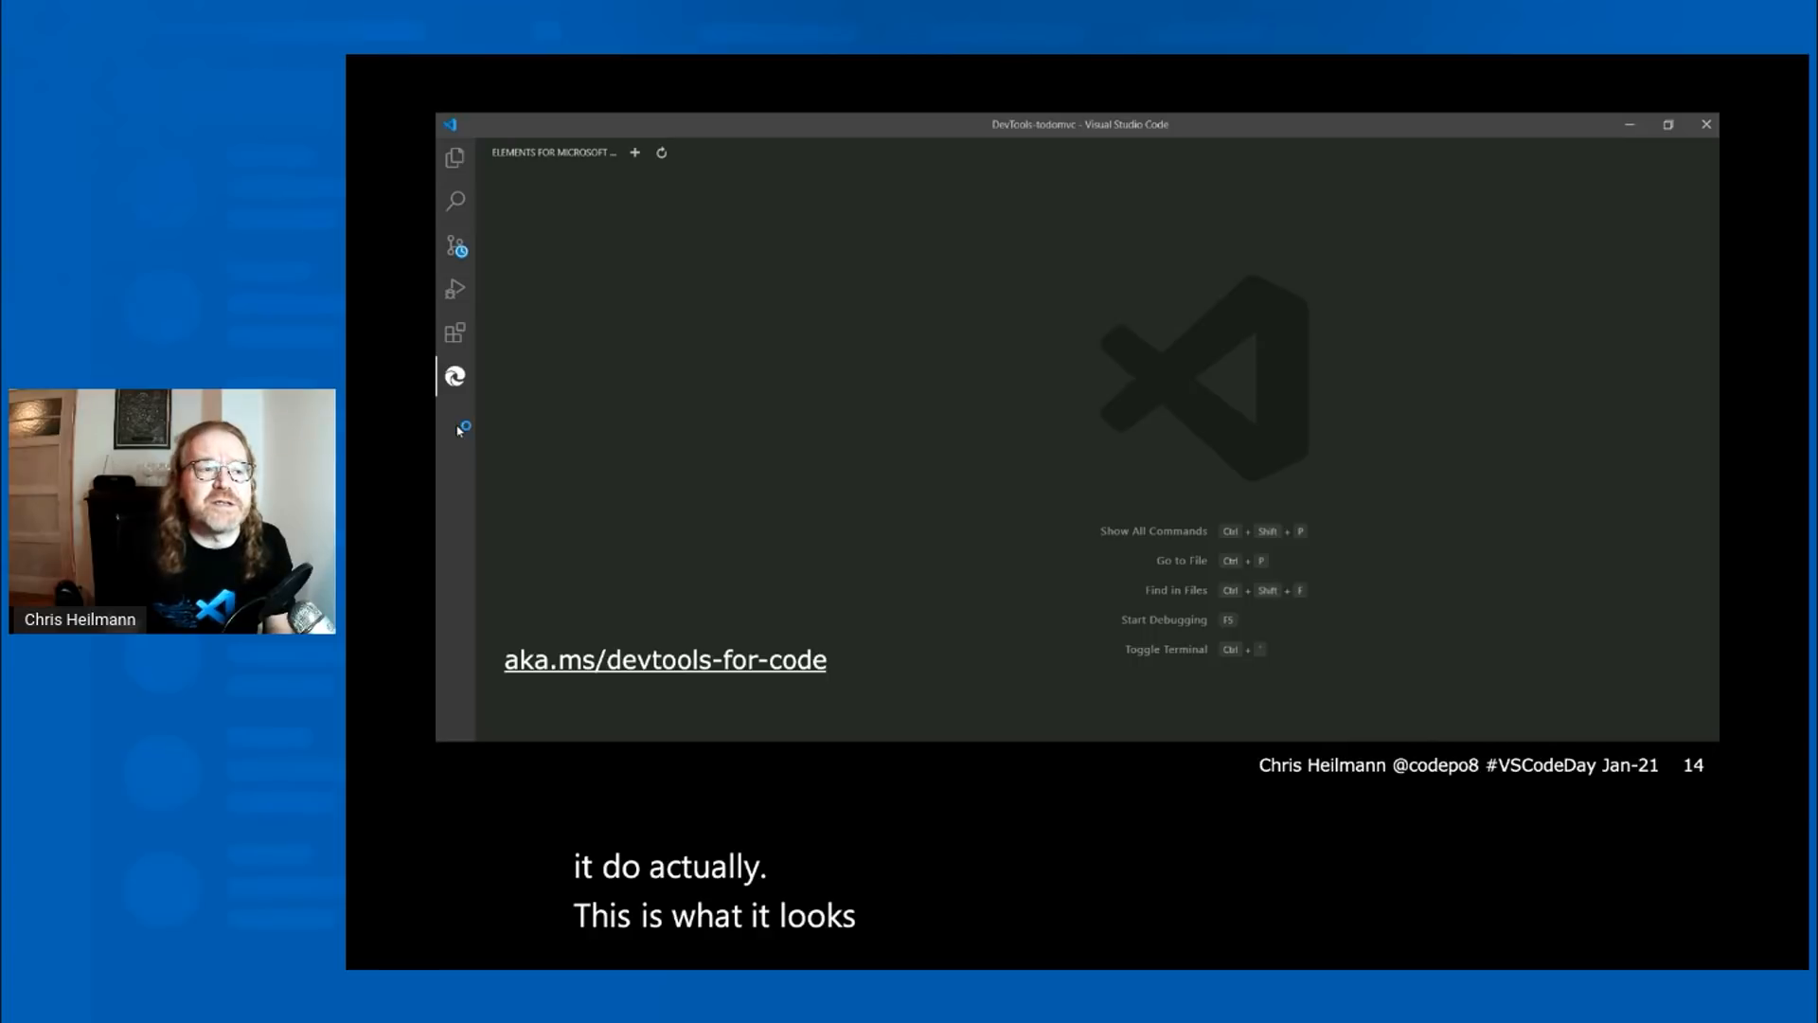
# Open the todo app's index.scss stylesheet from the DevTools CSS source link.
pyautogui.click(453, 426)
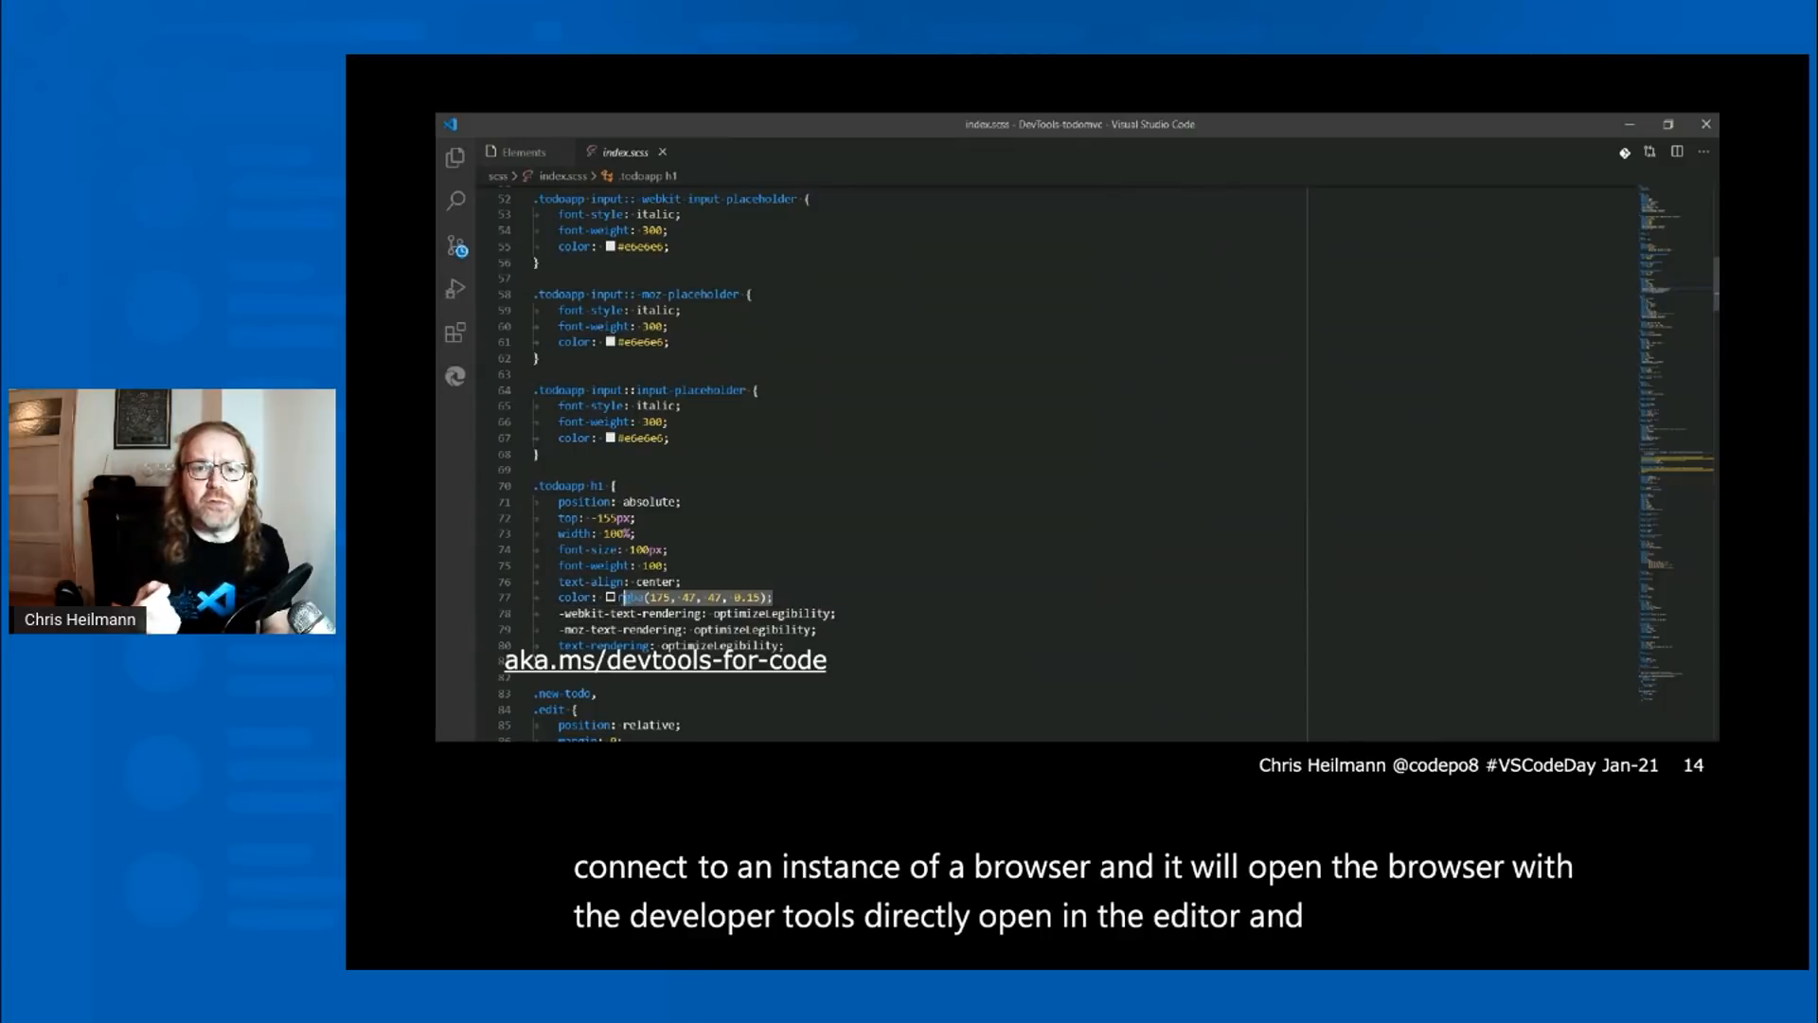
# Set the .todoapp h1 color to blue in index.scss and return to the embedded DevTools.
pyautogui.write('blue;')
pyautogui.write('filter: contrast(0.8);')
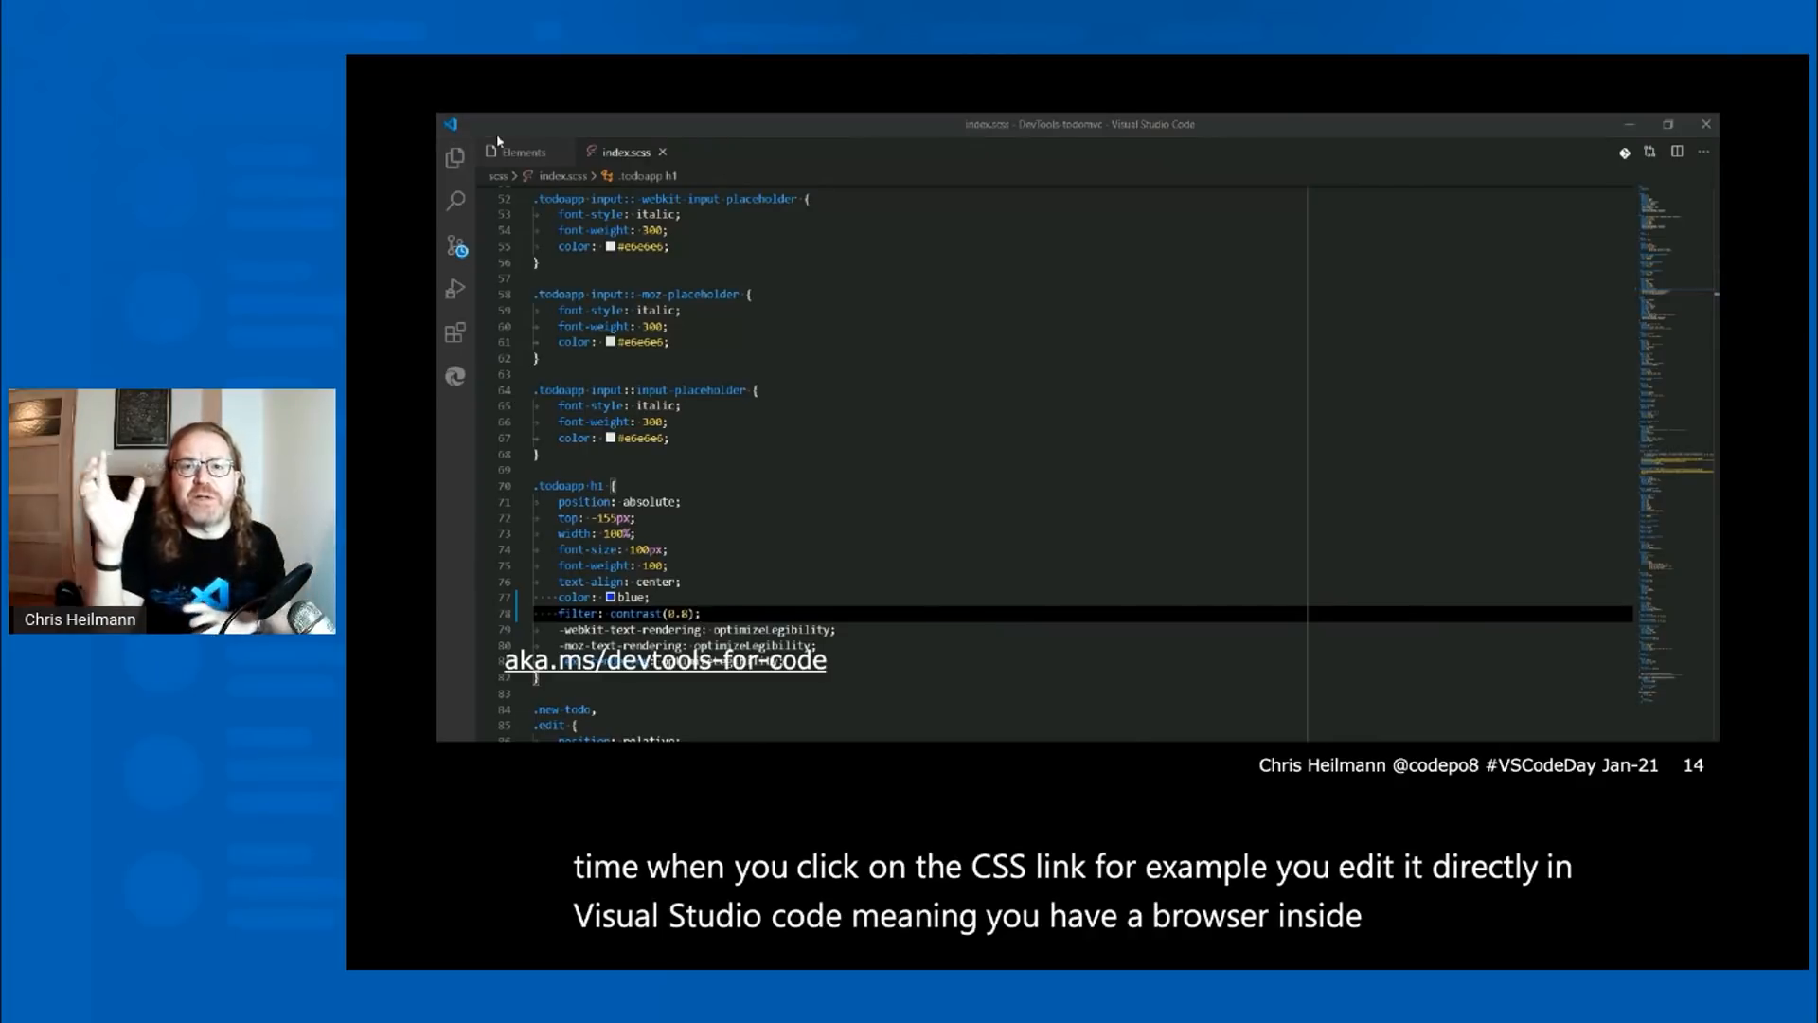
pyautogui.click(522, 152)
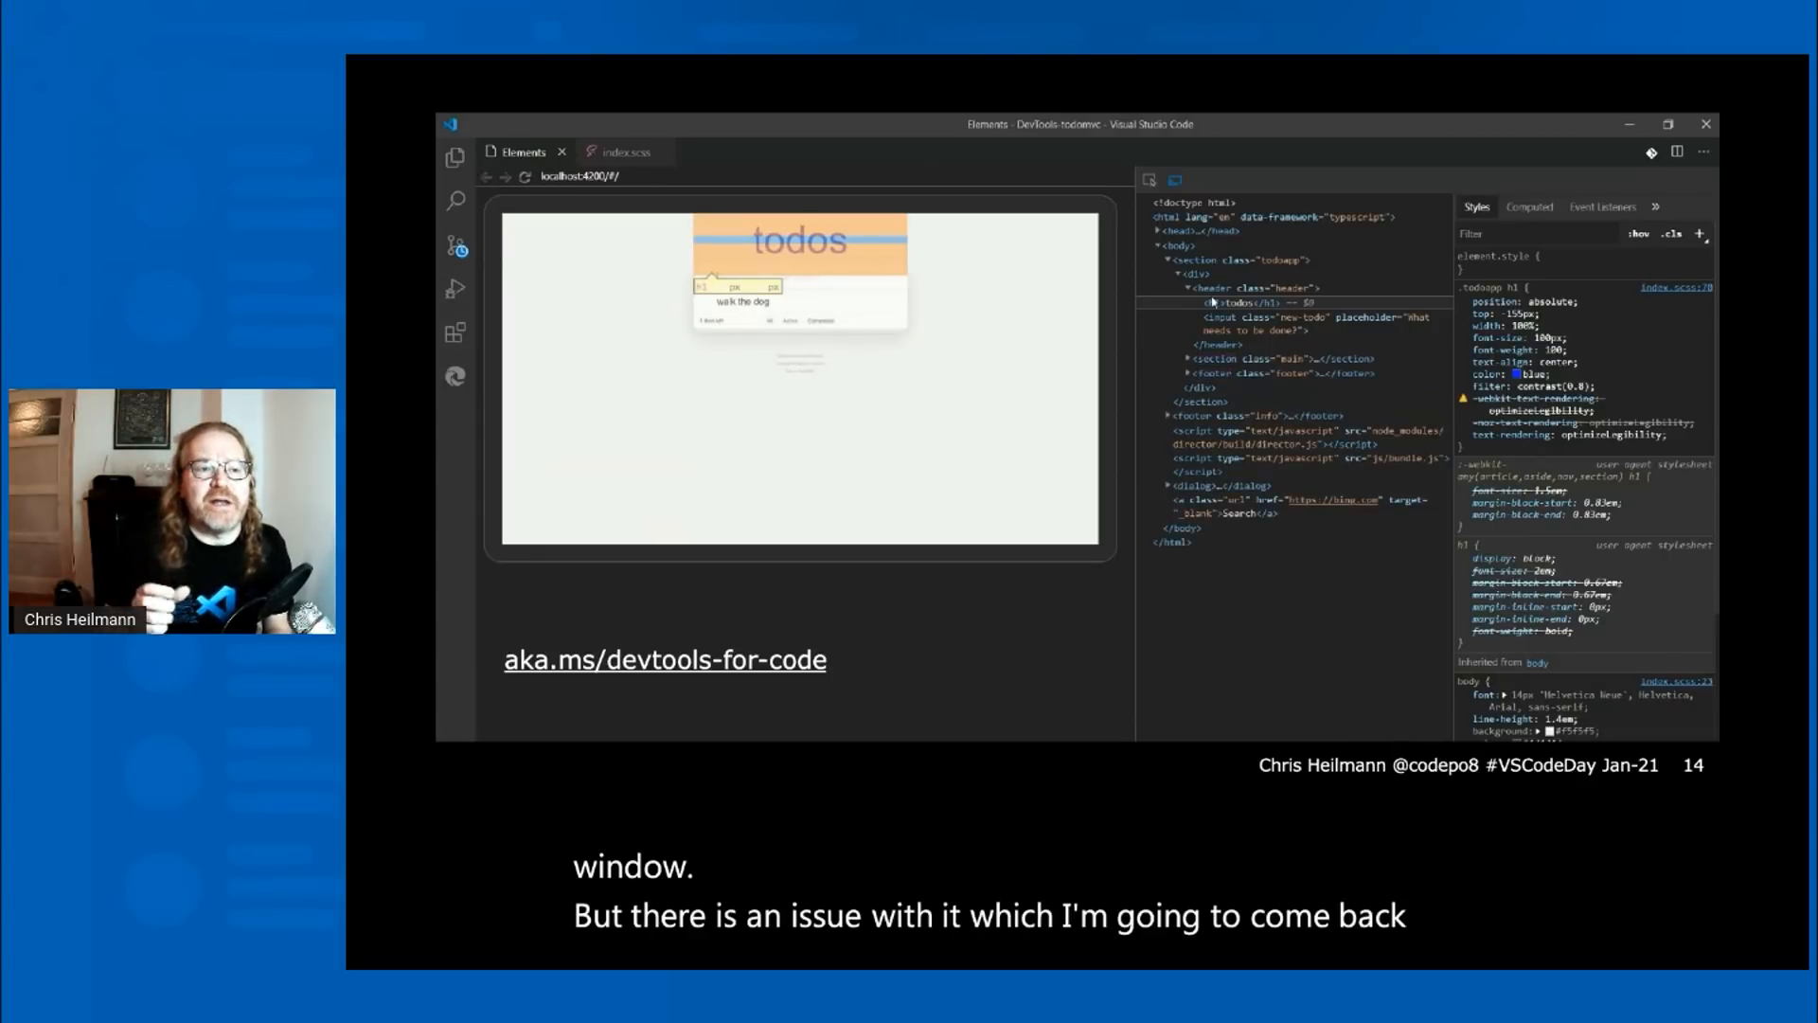
# Bring up the context menu with Force state for a node in the Elements DOM tree.
pyautogui.rightClick(1206, 303)
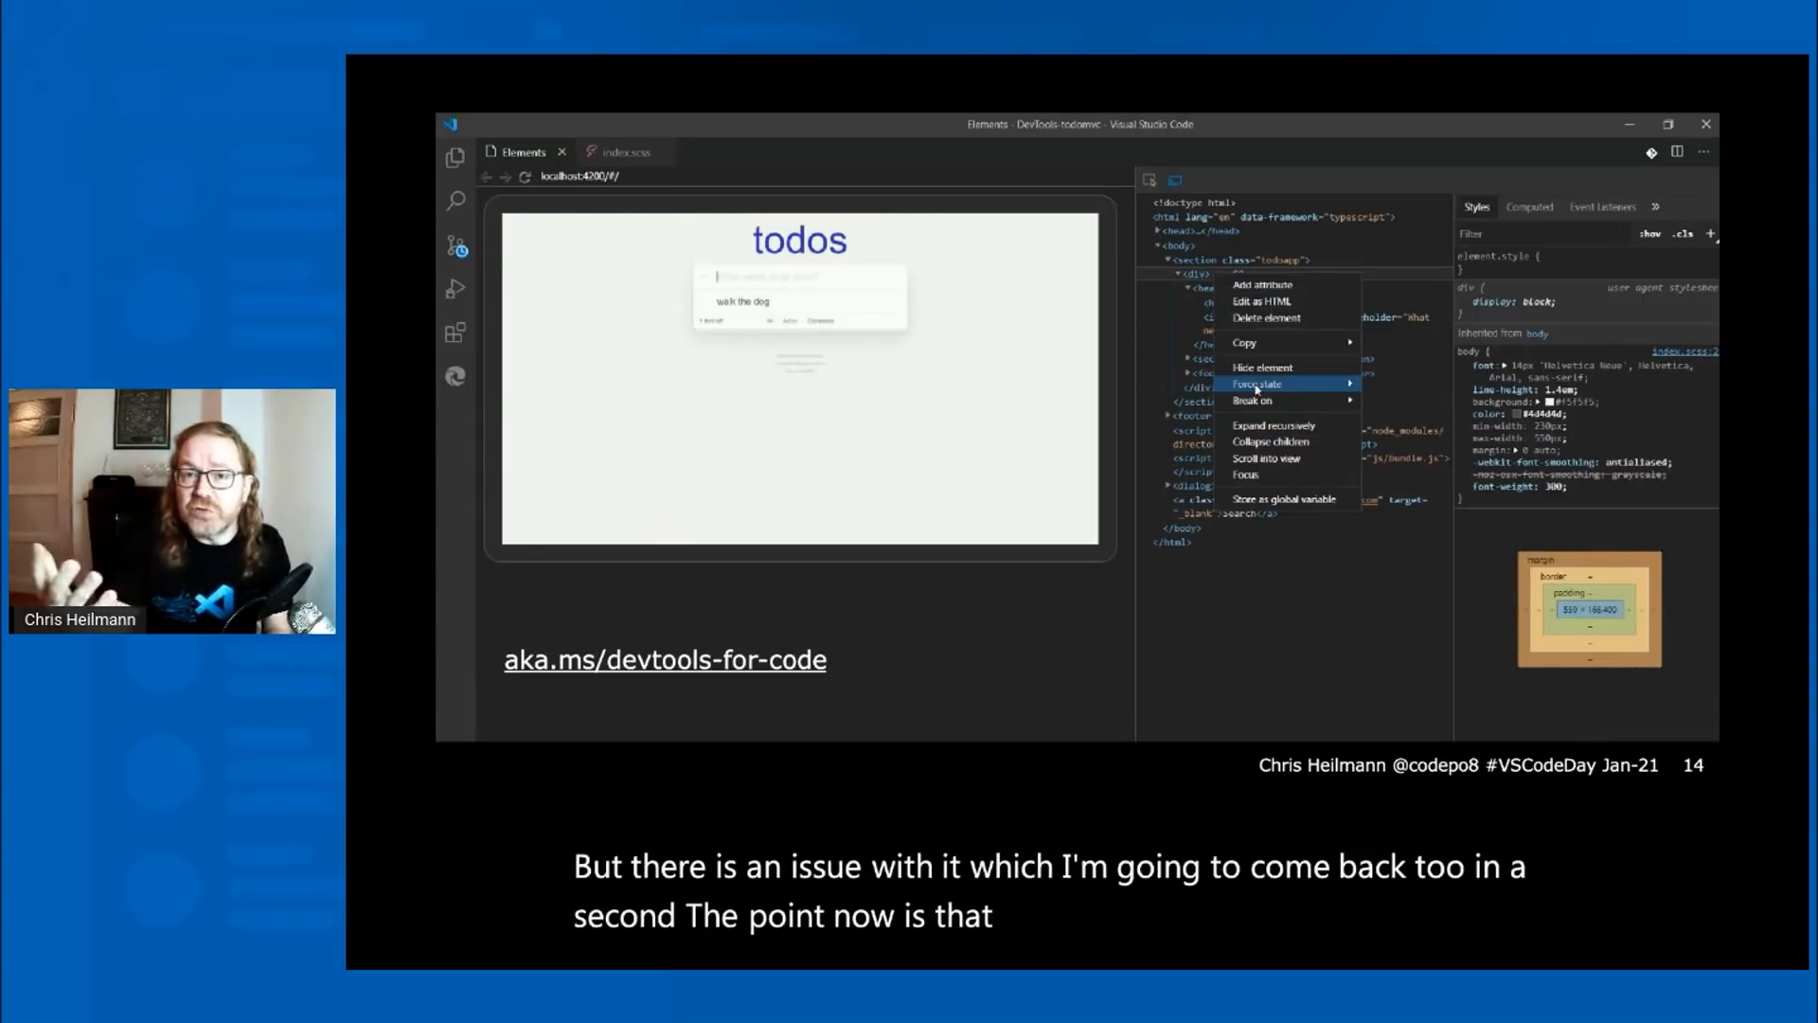